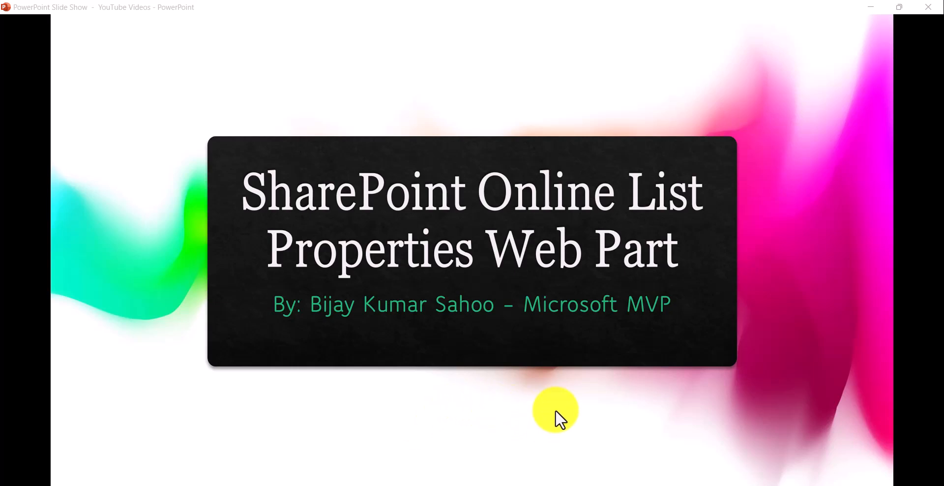
# Advance the slide show from the title slide to the List Properties Web Part overview slide
pyautogui.click(553, 415)
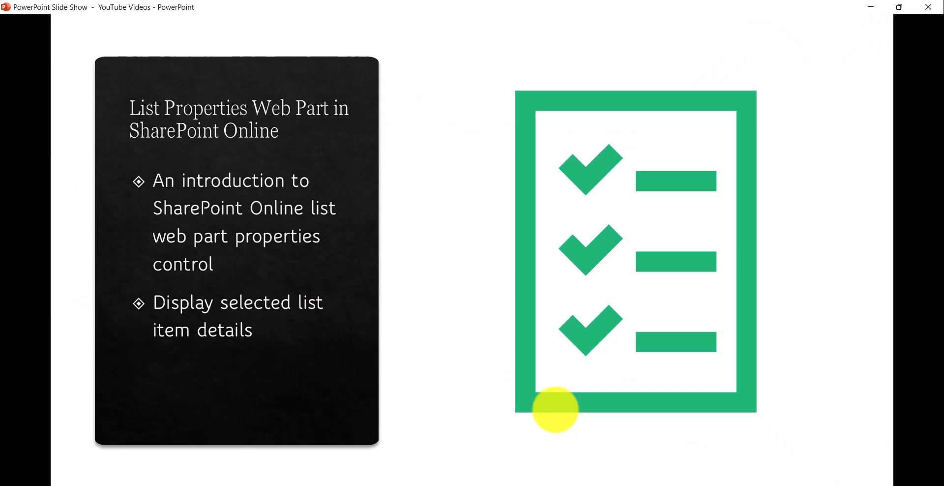
pyautogui.moveTo(545, 340)
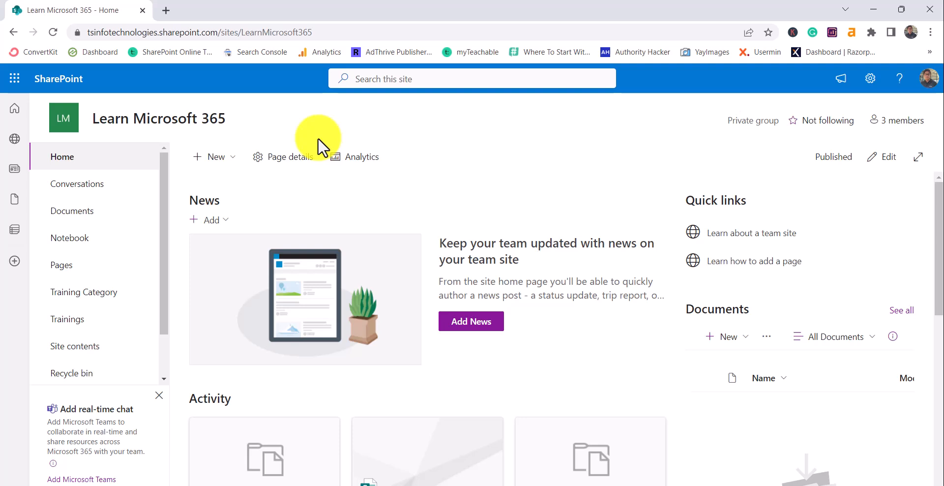
pyautogui.moveTo(498, 176)
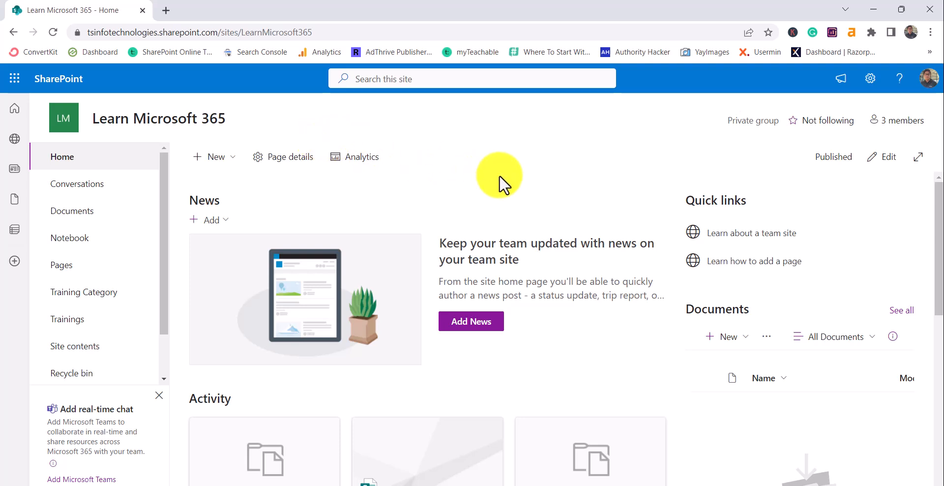
pyautogui.moveTo(491, 181)
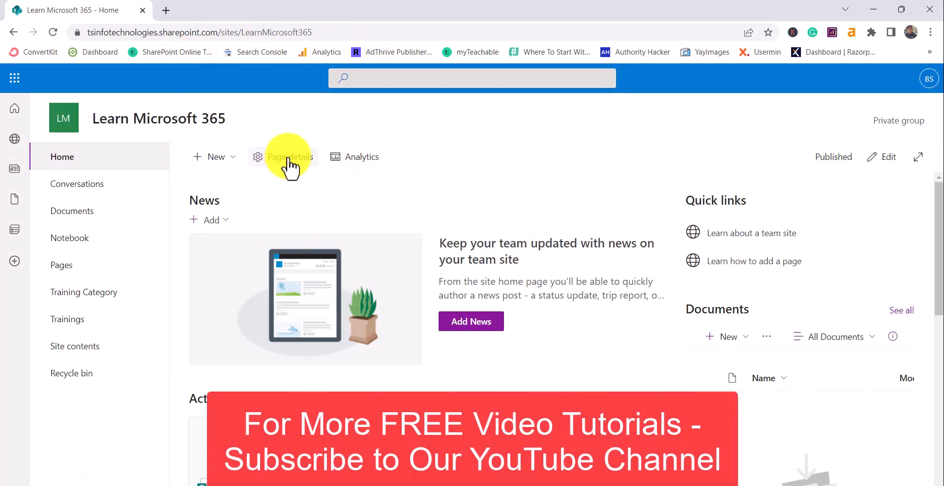
# Start a new page from the New menu so the Pages template picker appears with Blank chosen
pyautogui.click(216, 156)
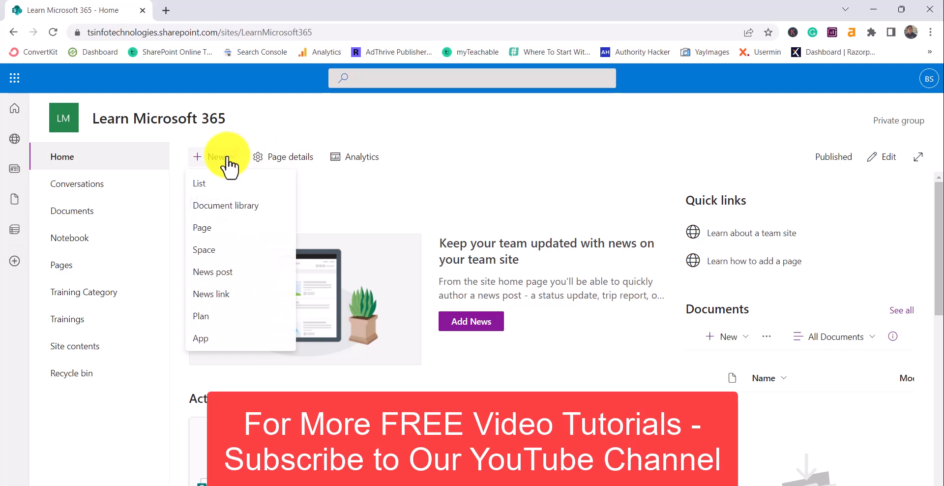
pyautogui.click(202, 227)
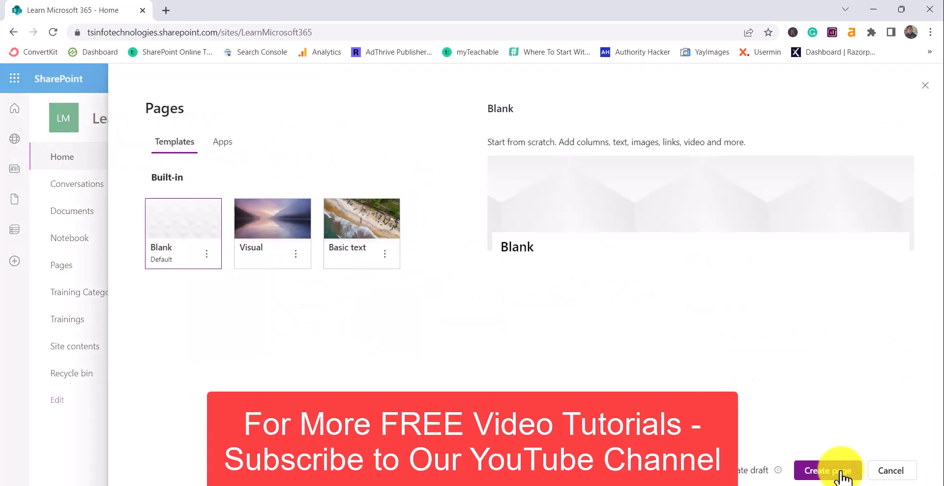
# Create a Blank page titled 'Demo' and add a two-column section below the title
pyautogui.click(826, 470)
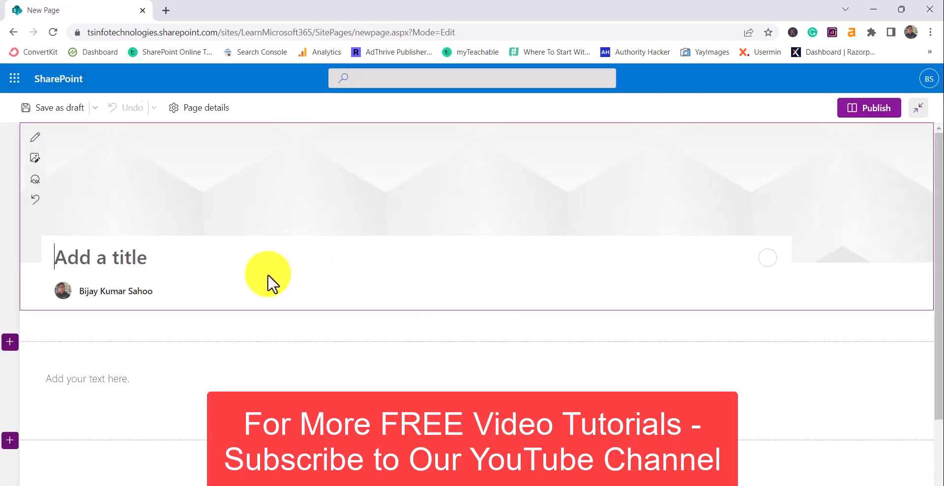
pyautogui.write('De')
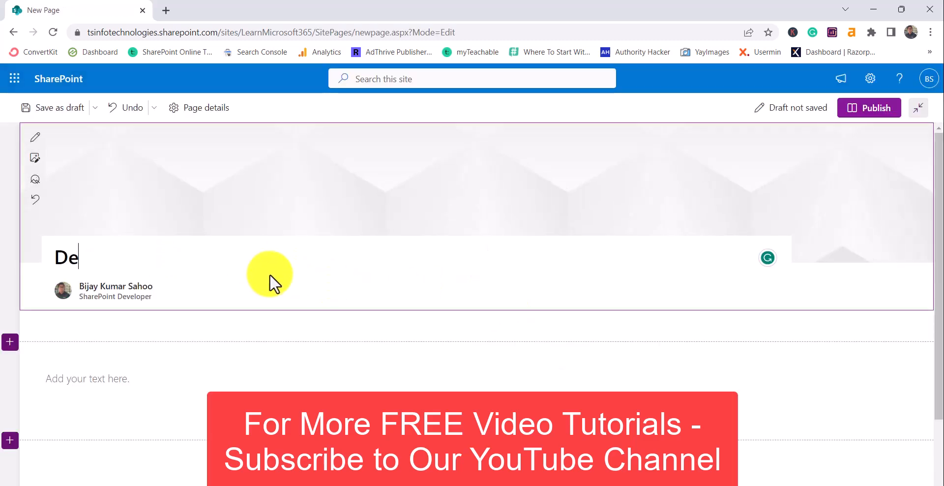
pyautogui.write('mo')
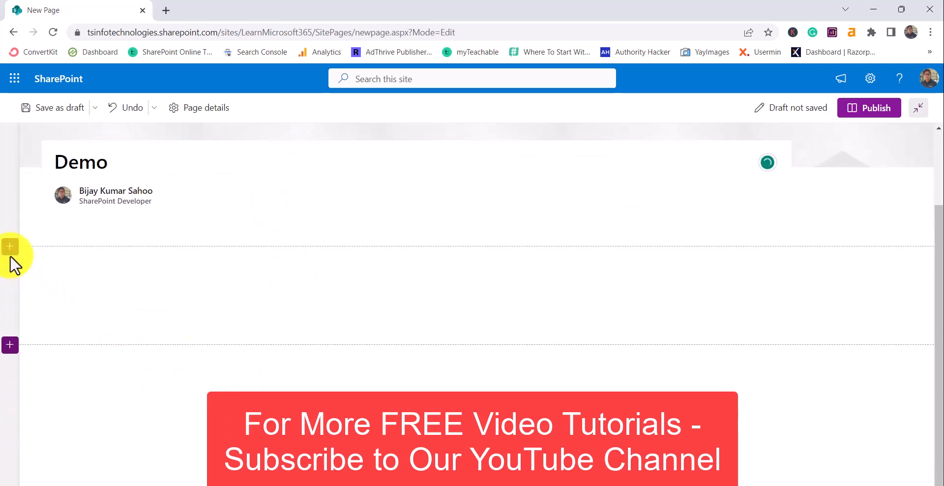
pyautogui.click(10, 246)
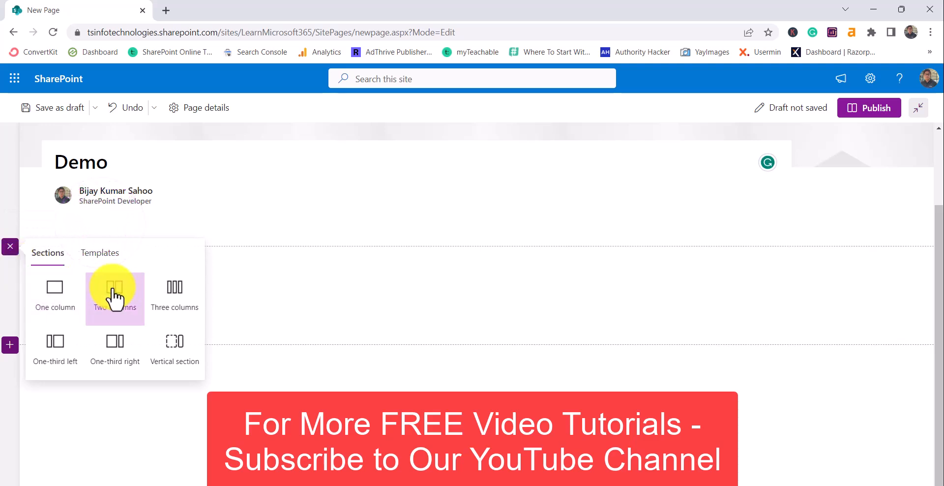
pyautogui.click(114, 291)
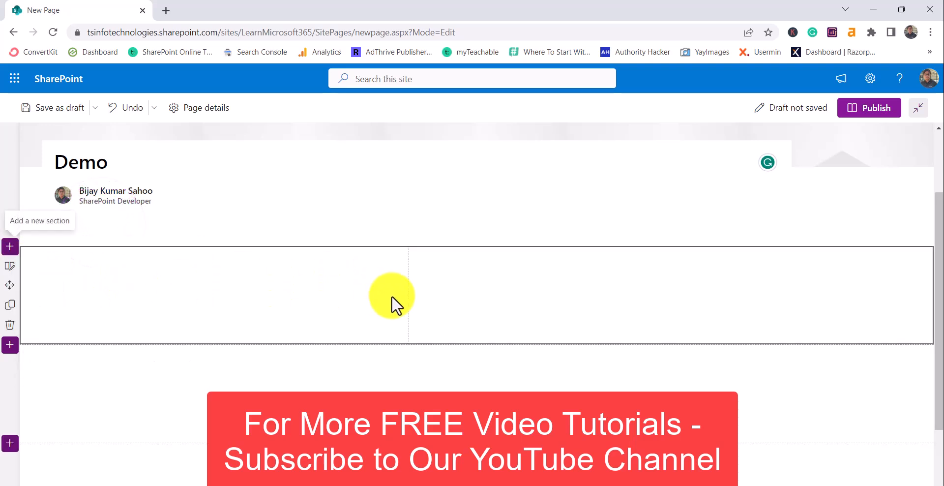
pyautogui.moveTo(306, 287)
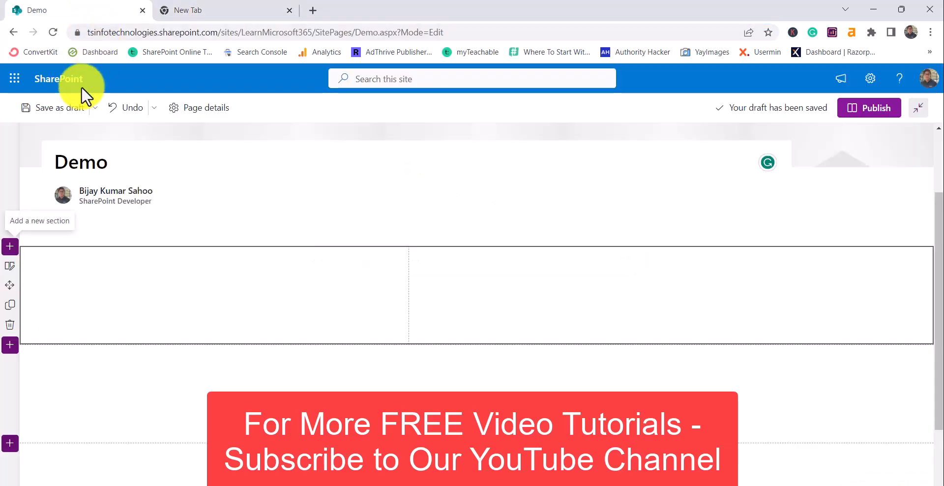
pyautogui.moveTo(262, 82)
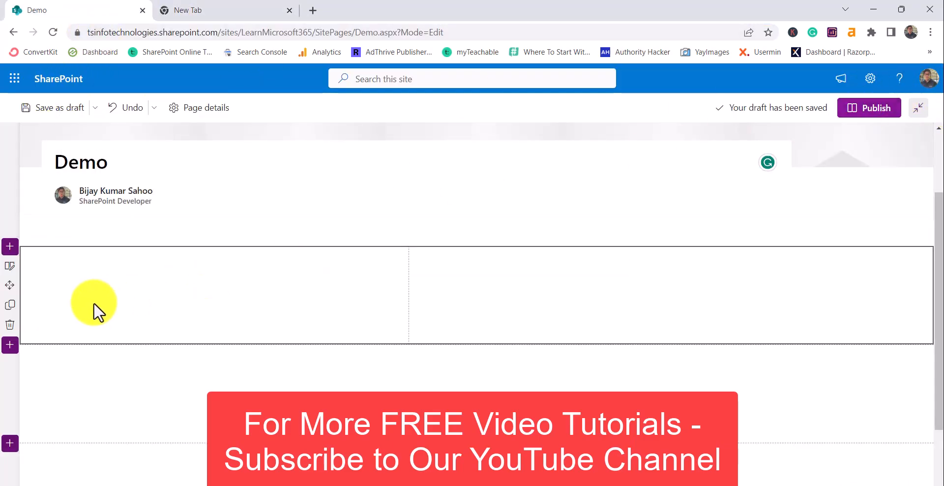
# Publish the Demo page and open the Trainings list from the left navigation in a new tab
pyautogui.click(875, 108)
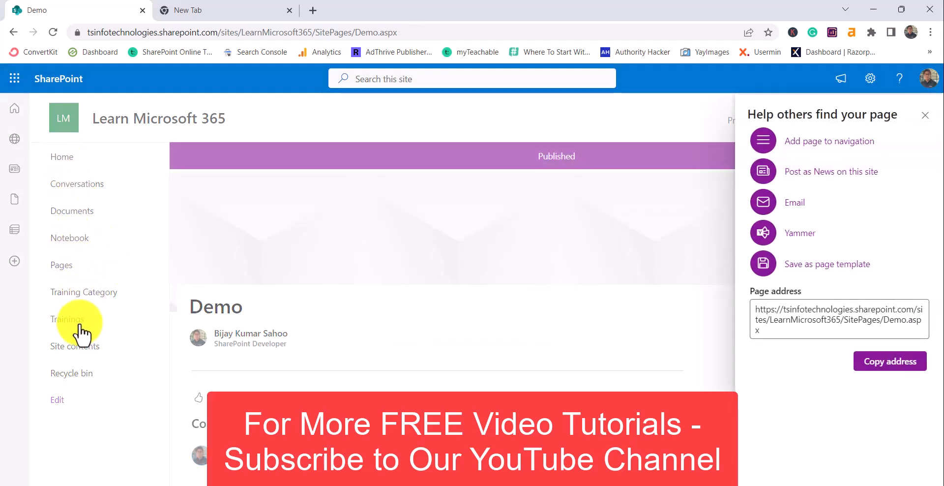
pyautogui.rightClick(379, 282)
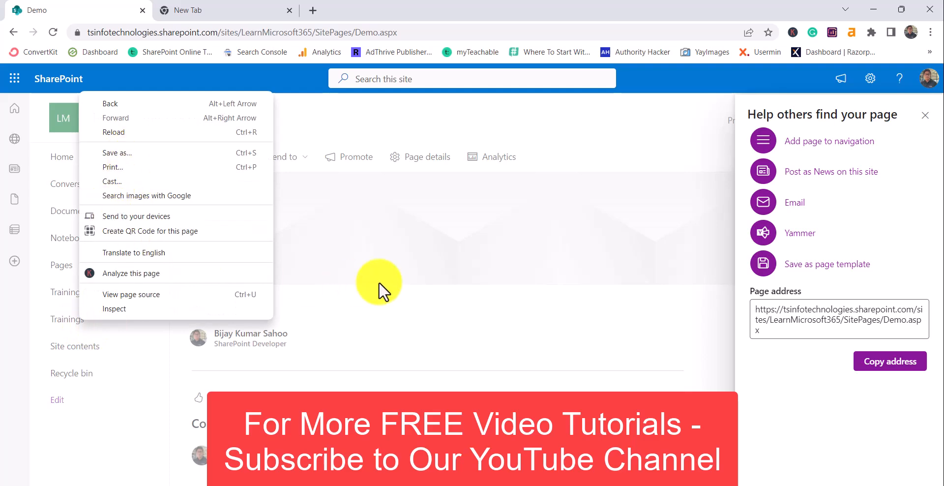
pyautogui.rightClick(66, 319)
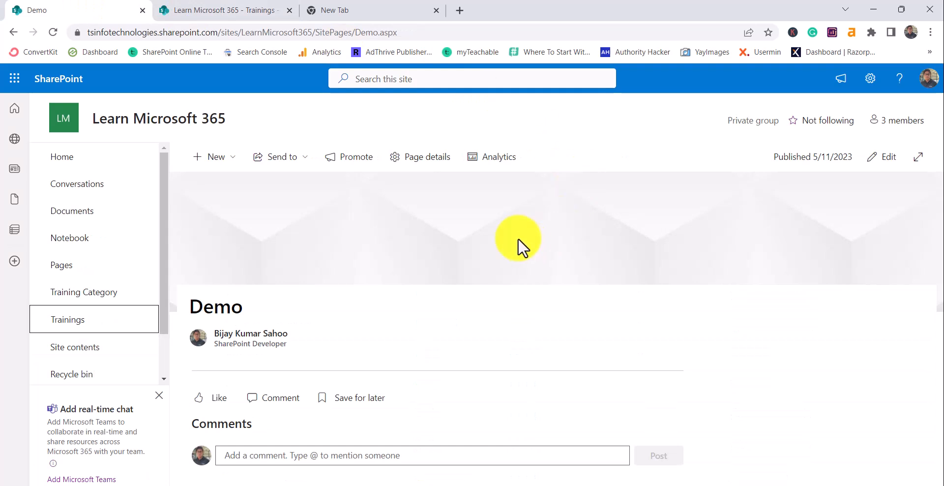
pyautogui.moveTo(721, 201)
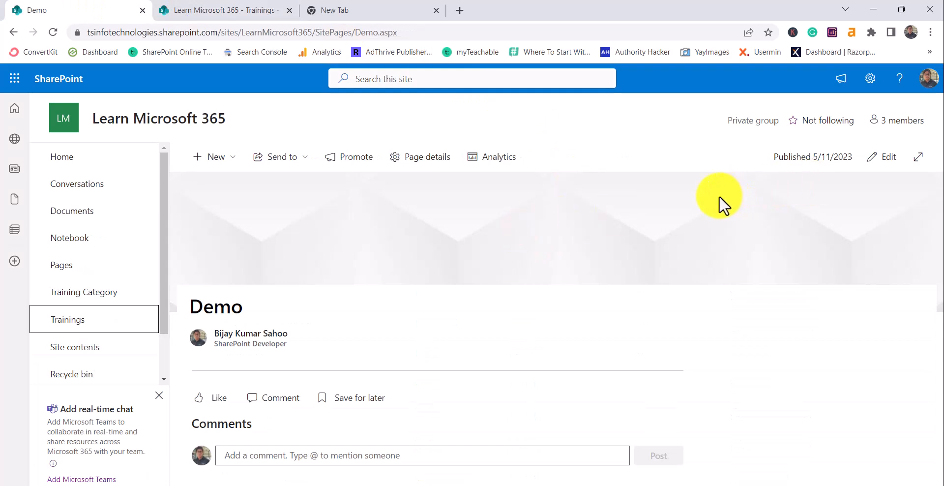
pyautogui.moveTo(670, 267)
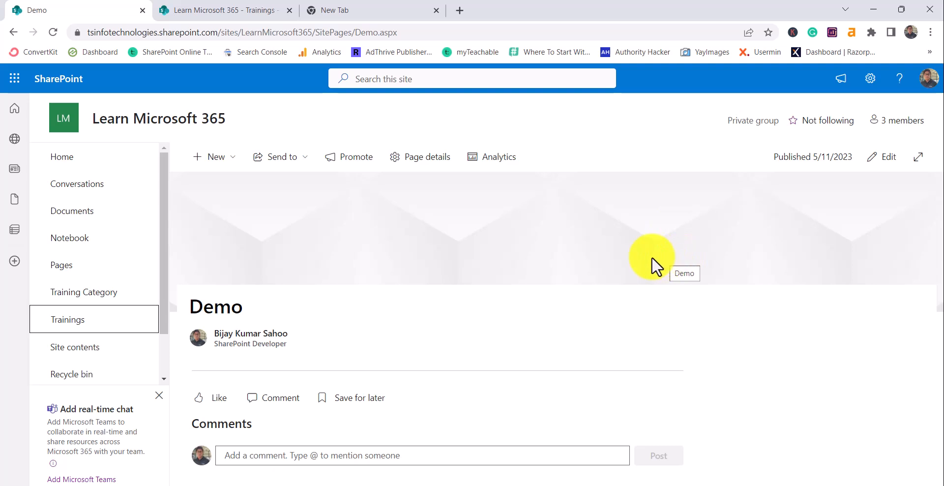
pyautogui.click(886, 156)
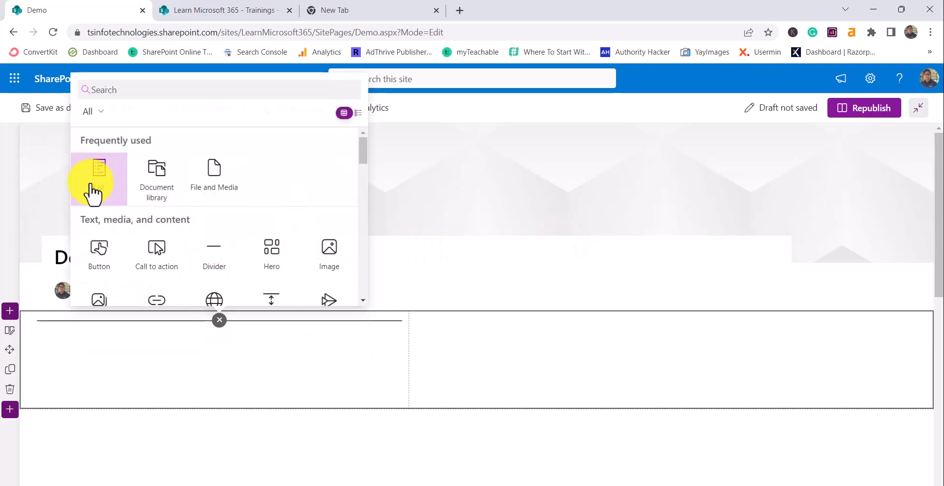
pyautogui.click(98, 175)
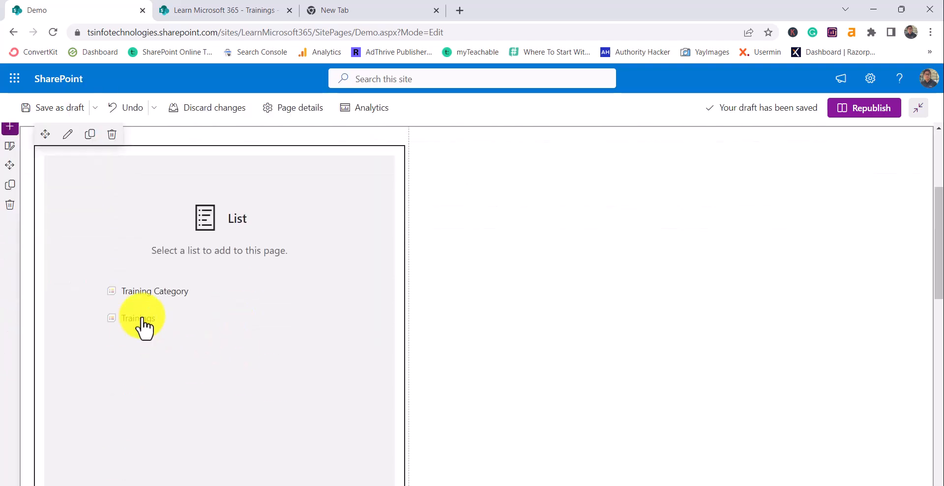
pyautogui.click(138, 318)
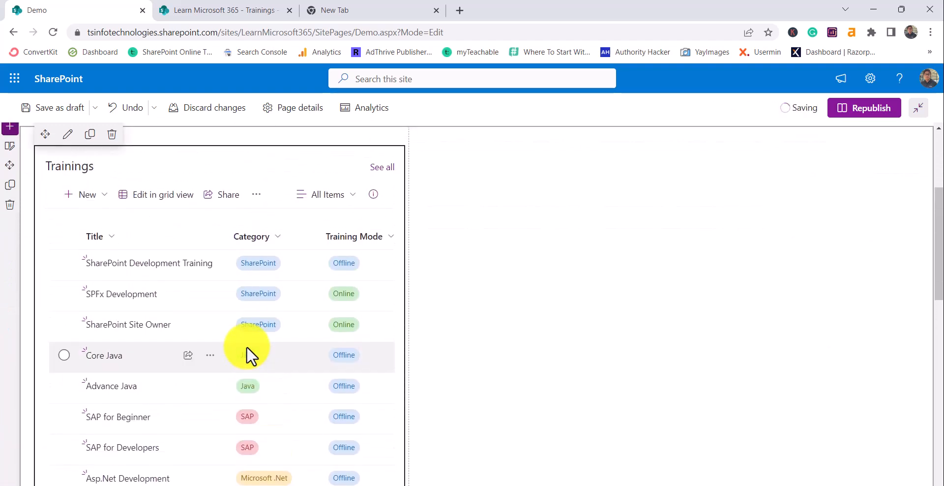
pyautogui.scroll(-3)
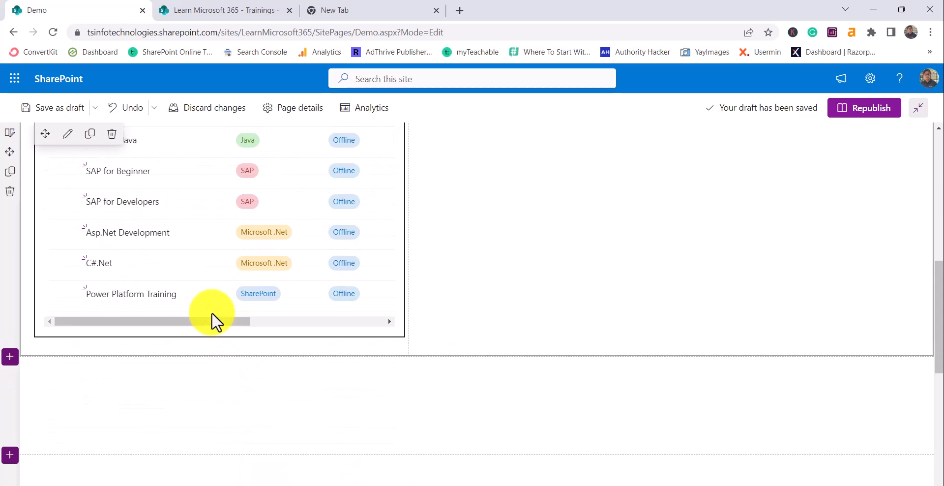
pyautogui.moveTo(210, 321); pyautogui.dragTo(364, 320)
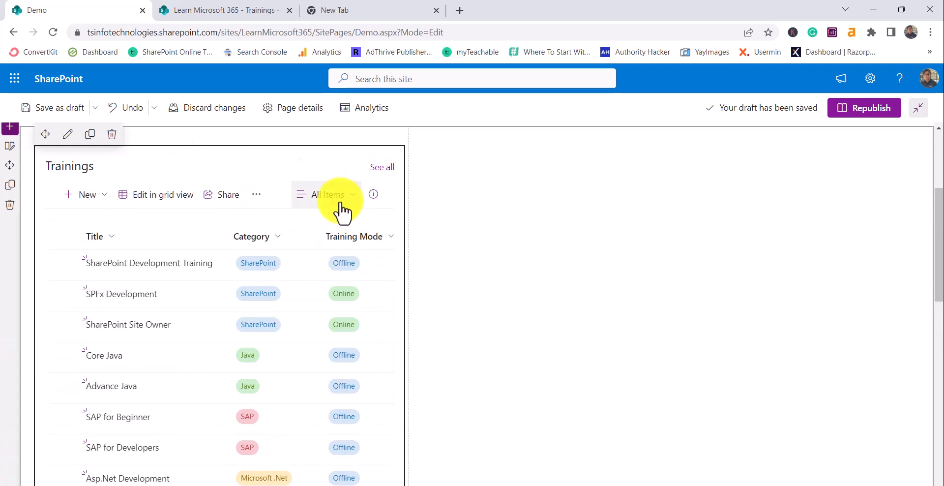
pyautogui.moveTo(343, 202)
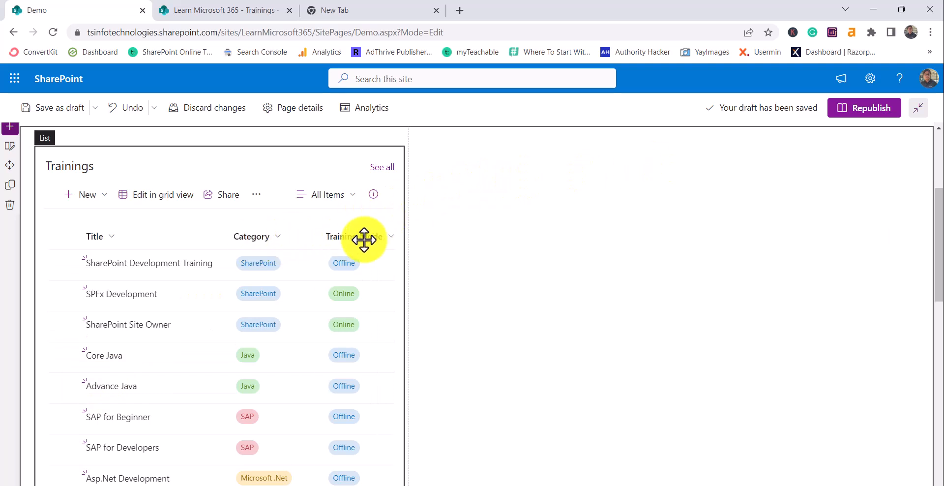
pyautogui.moveTo(683, 138)
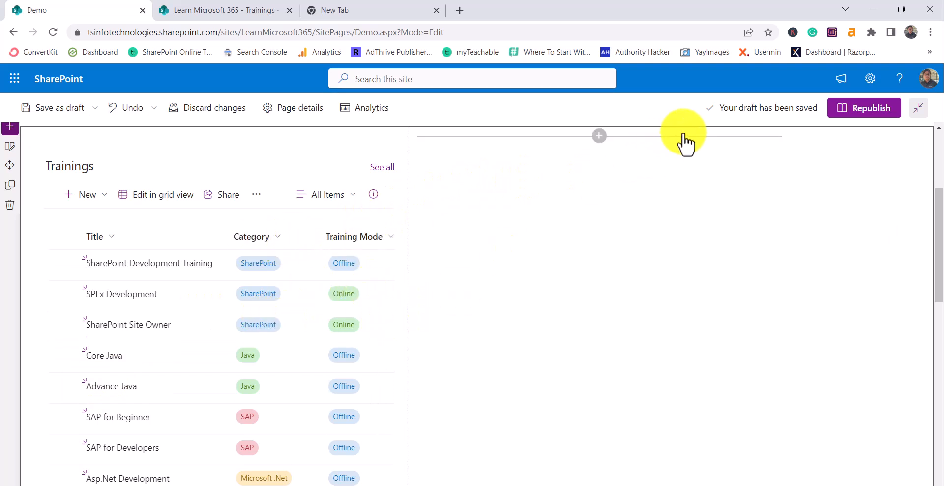
# Insert a List properties web part in the right column, sourced from Trainings and showing the selected item
pyautogui.click(599, 135)
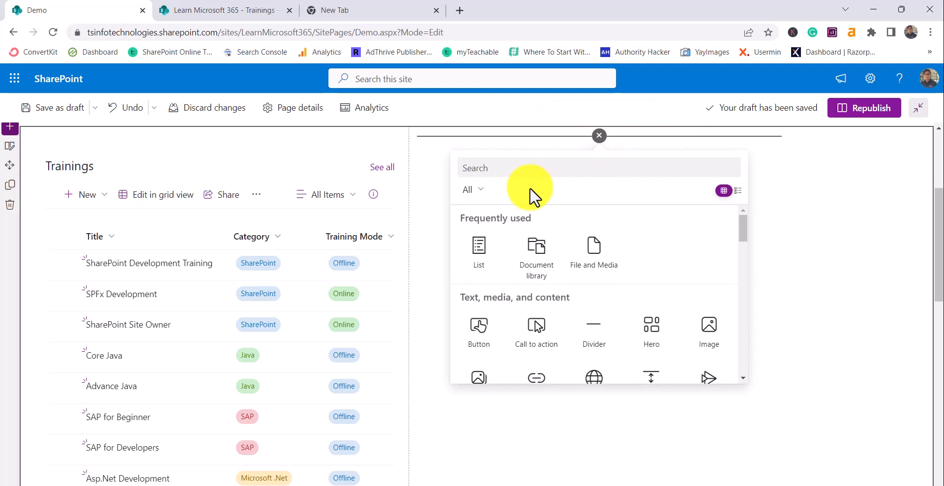
pyautogui.moveTo(514, 190)
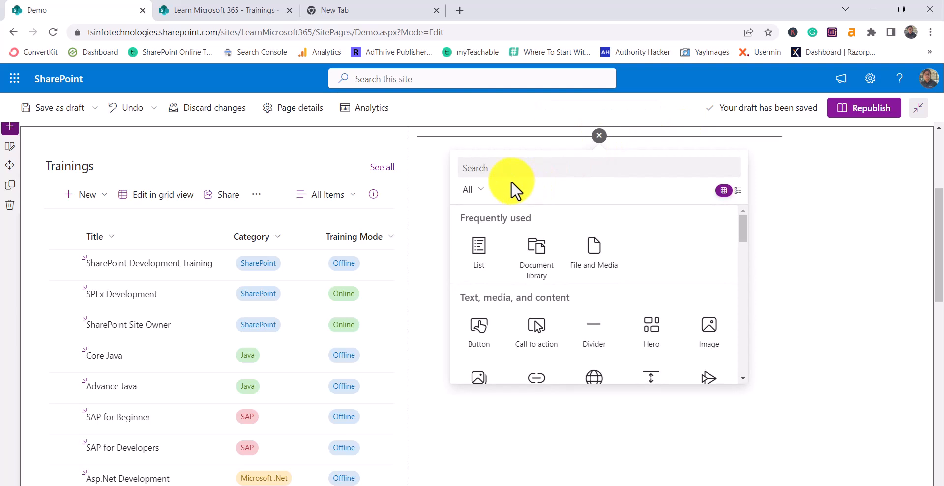
pyautogui.write('list')
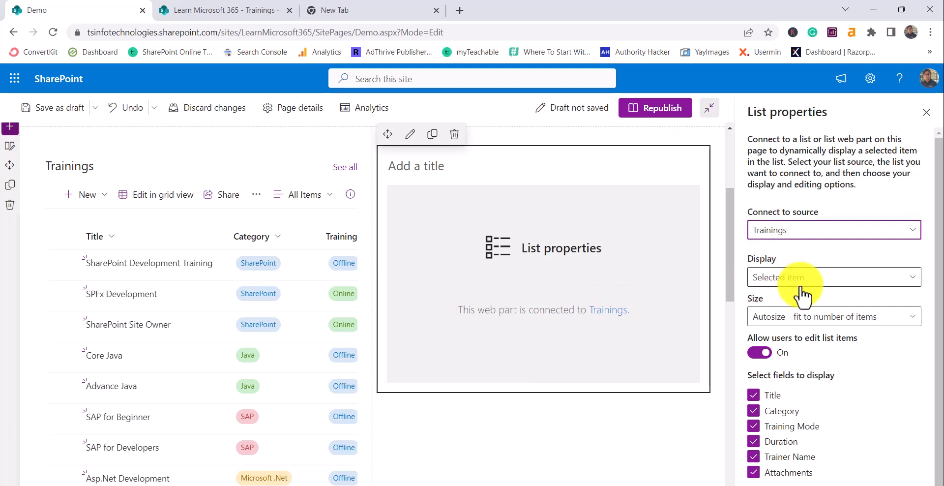
pyautogui.click(833, 277)
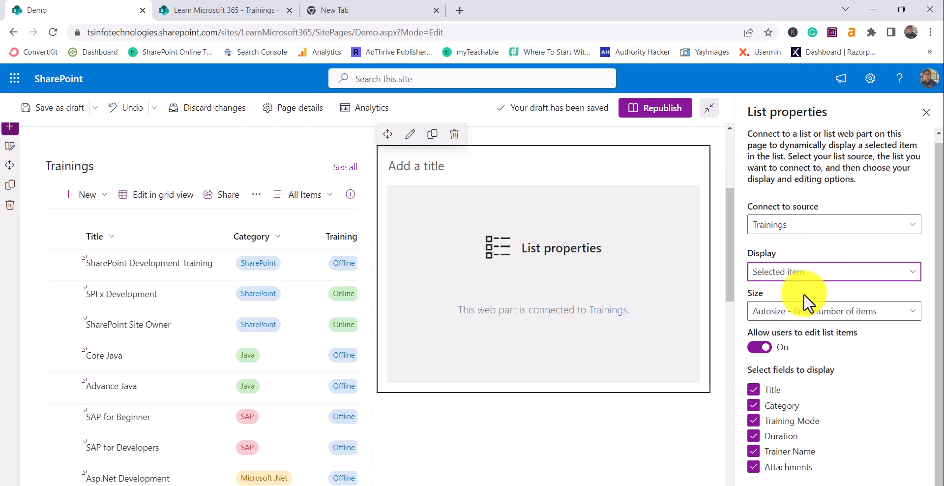
# Set the List properties size to Autosize with item editing allowed, then republish the page
pyautogui.click(833, 311)
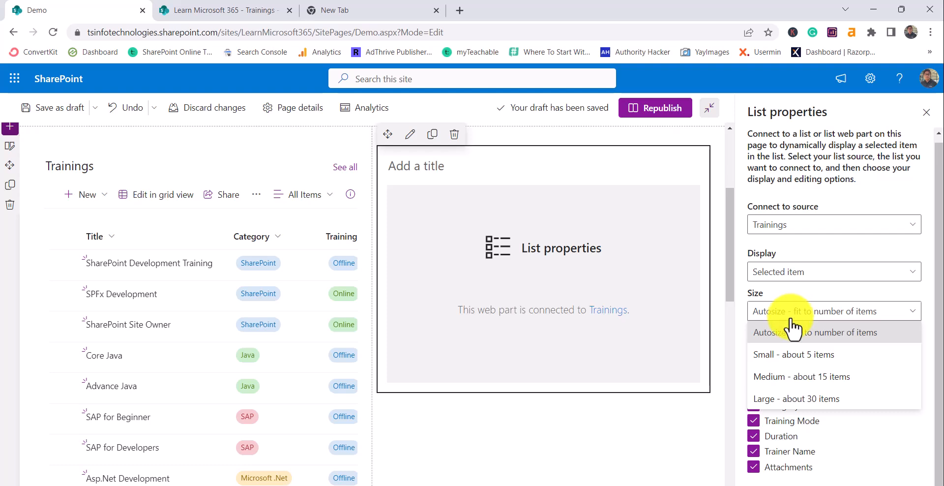
pyautogui.click(794, 332)
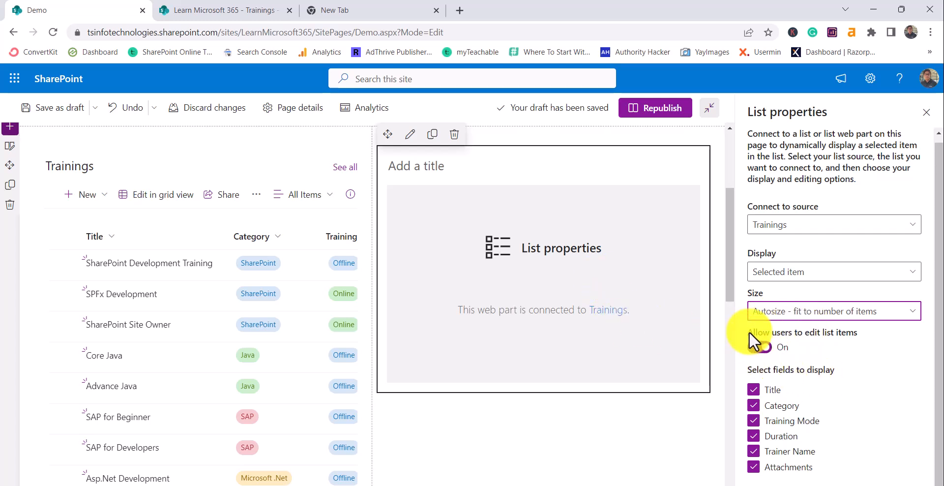
pyautogui.click(760, 347)
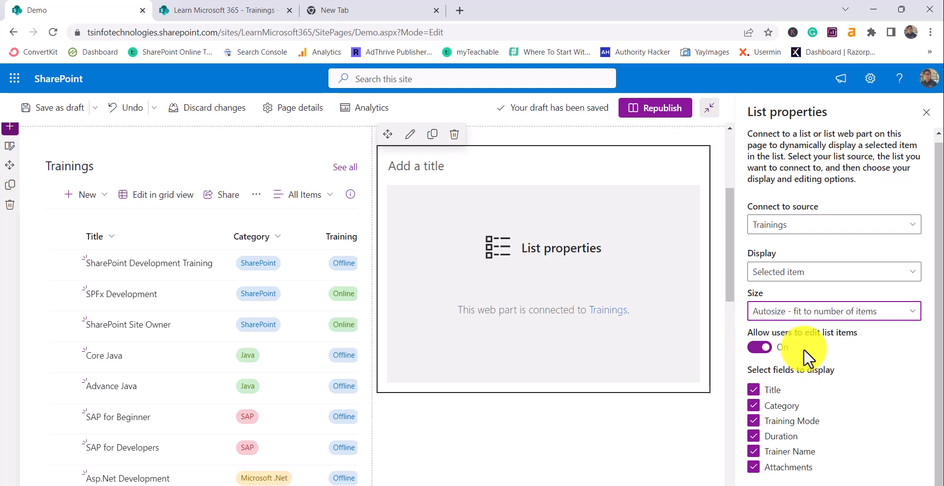
pyautogui.moveTo(846, 388)
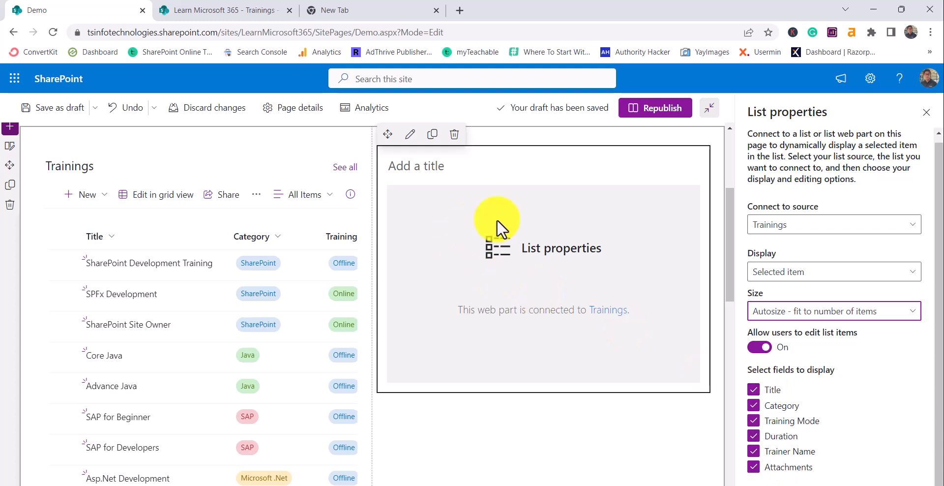
pyautogui.moveTo(550, 386)
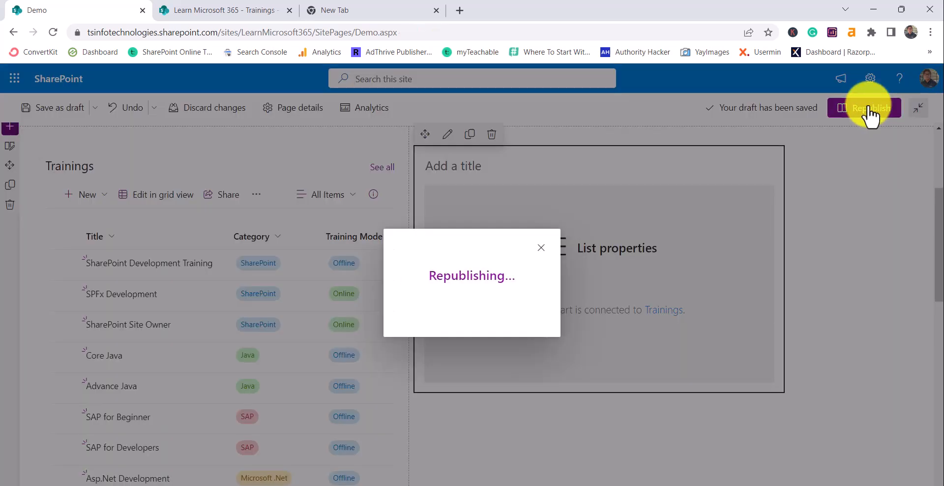
# View SharePoint Development Training, SPFx Development and SharePoint Site Owner details in the List properties part
pyautogui.click(868, 107)
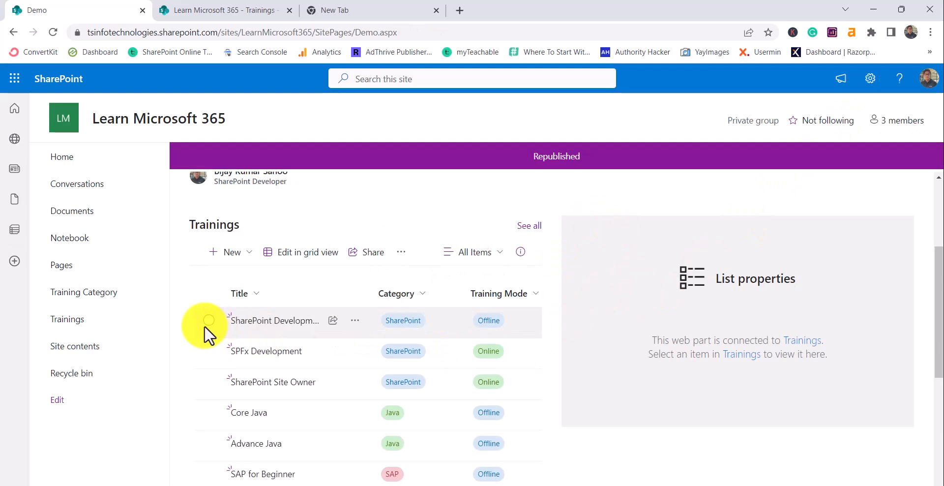
pyautogui.click(209, 321)
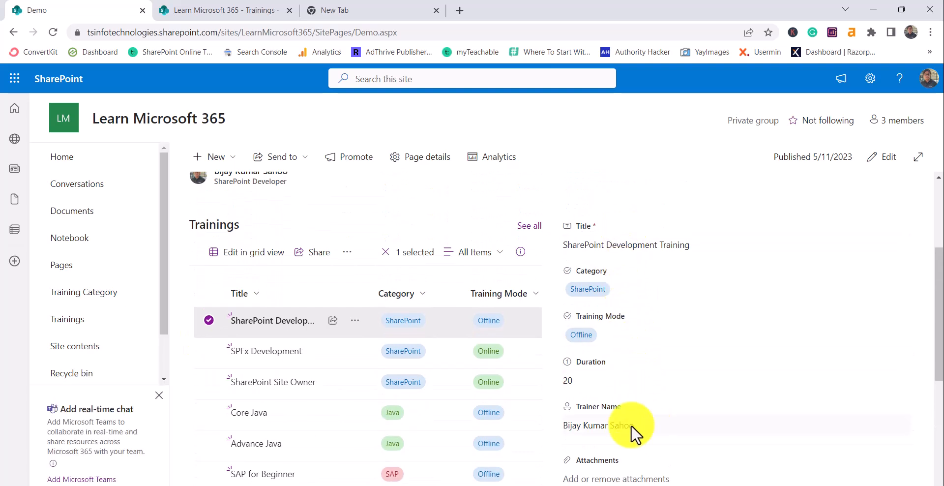
pyautogui.click(208, 351)
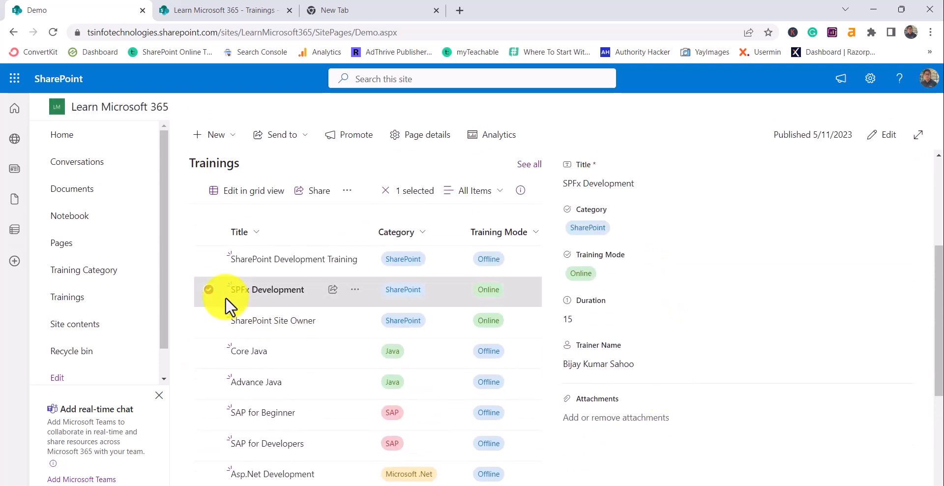
pyautogui.click(273, 320)
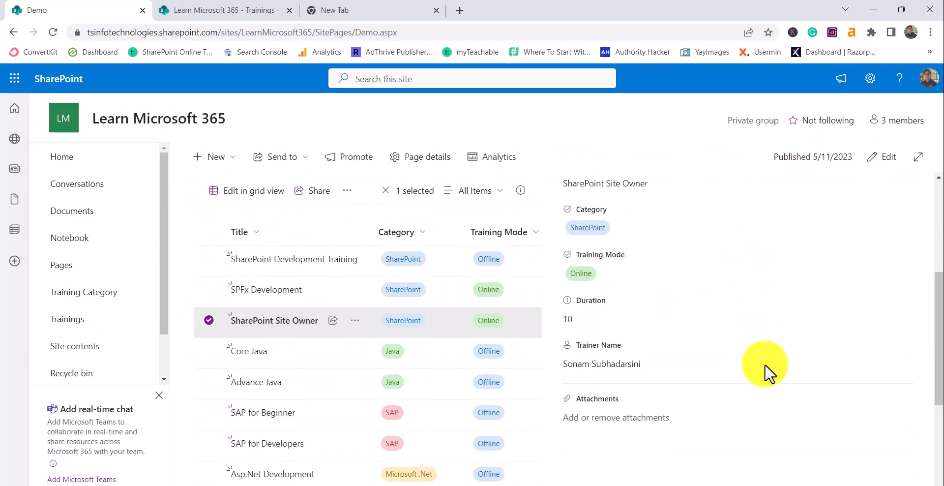
pyautogui.moveTo(684, 403)
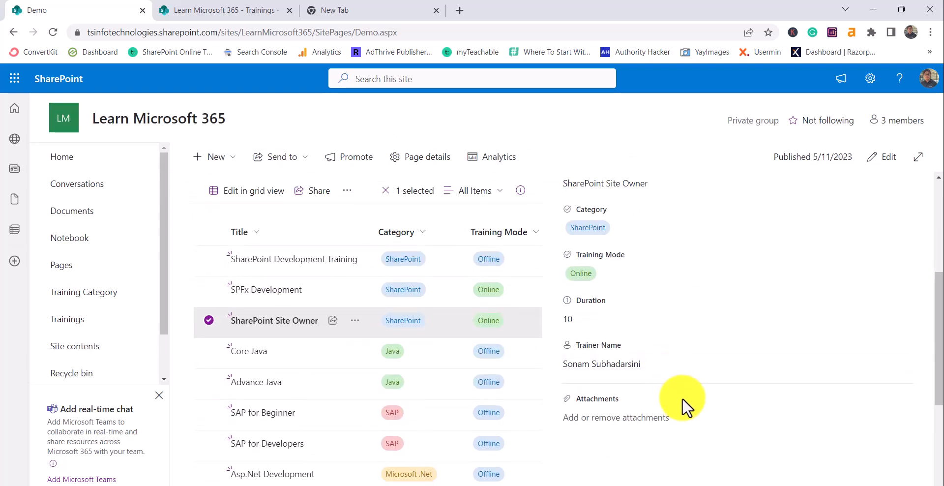
pyautogui.moveTo(644, 398)
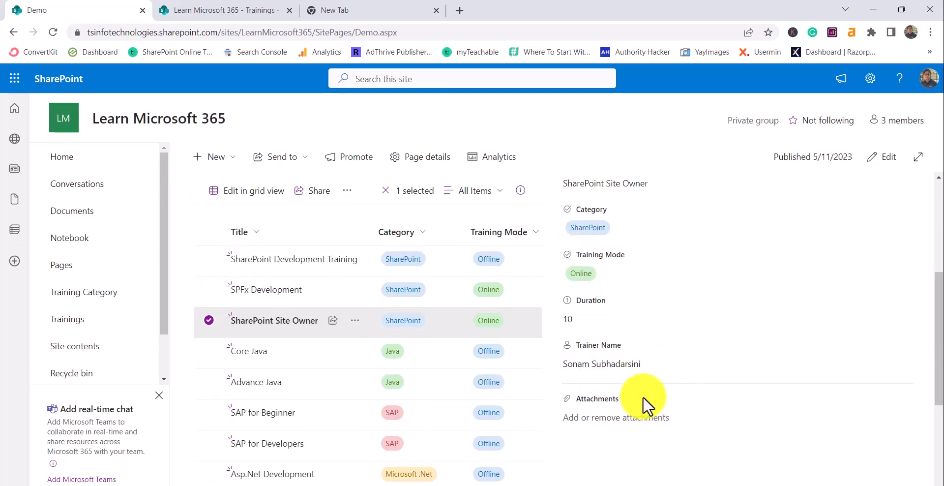